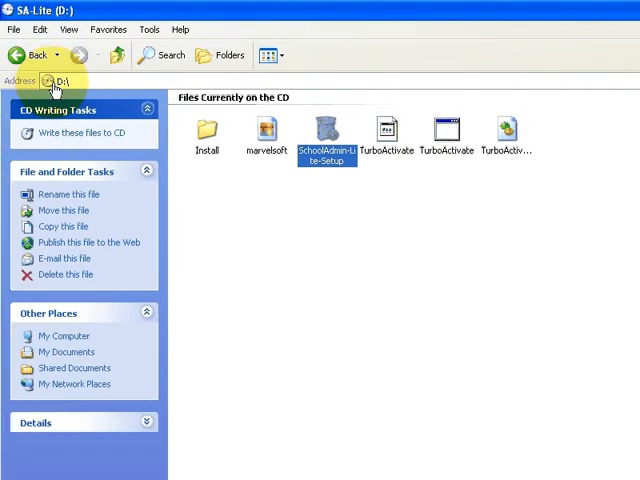
mouse_move(348, 160)
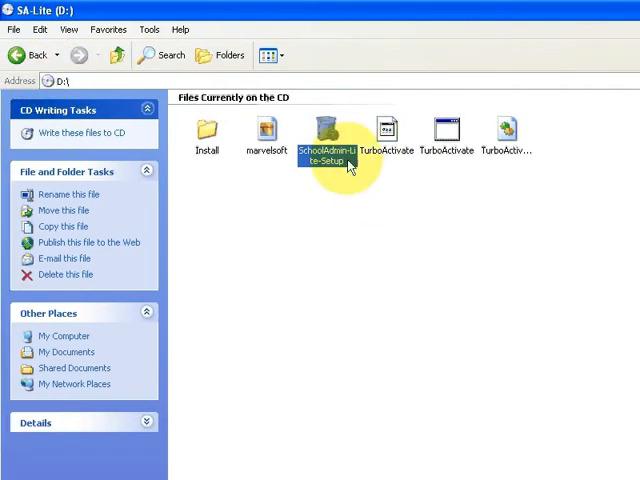
mouse_move(328, 136)
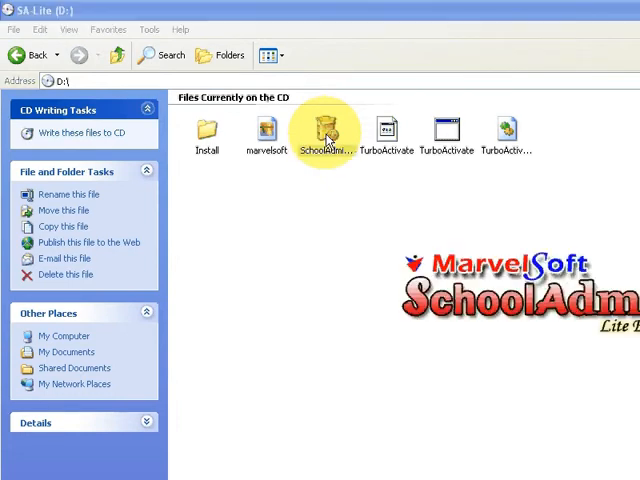
Launch the SchoolAdmin Lite setup from the CD, pass the welcome page and accept the licence.
double_click(320, 130)
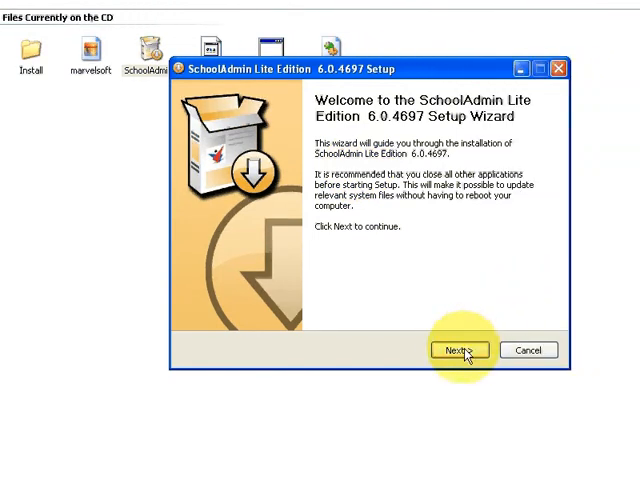
click(460, 350)
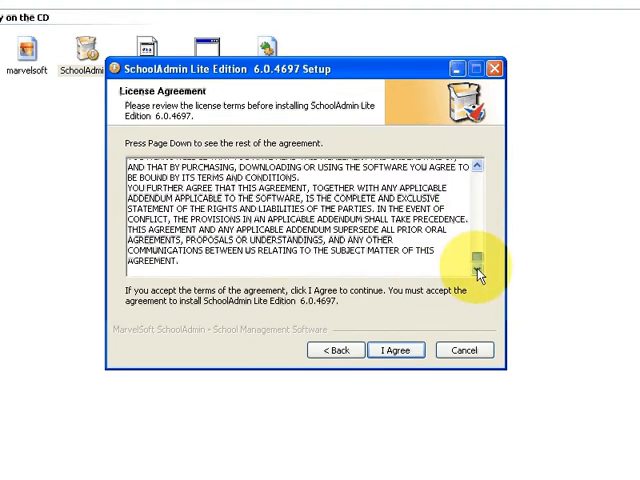
mouse_move(396, 348)
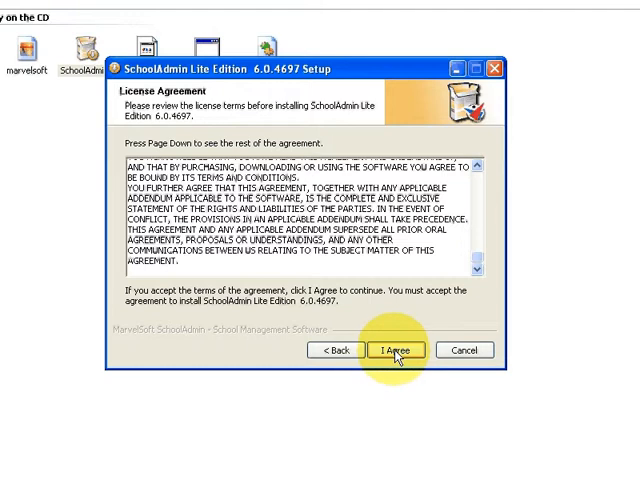
click(396, 350)
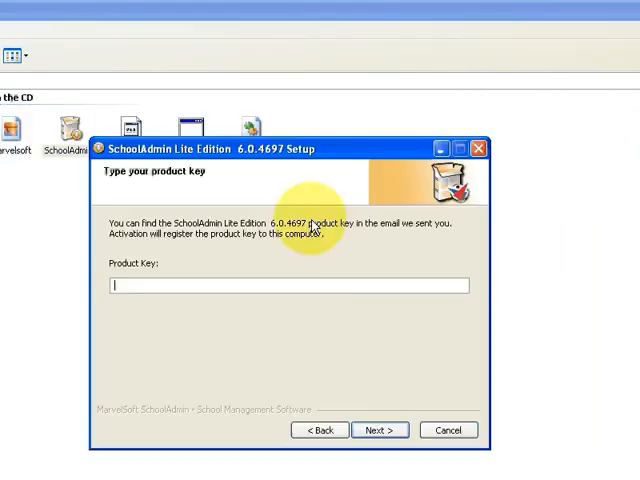
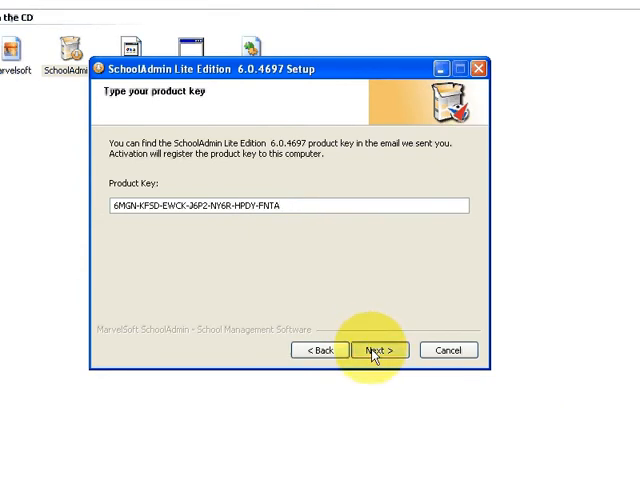
click(378, 350)
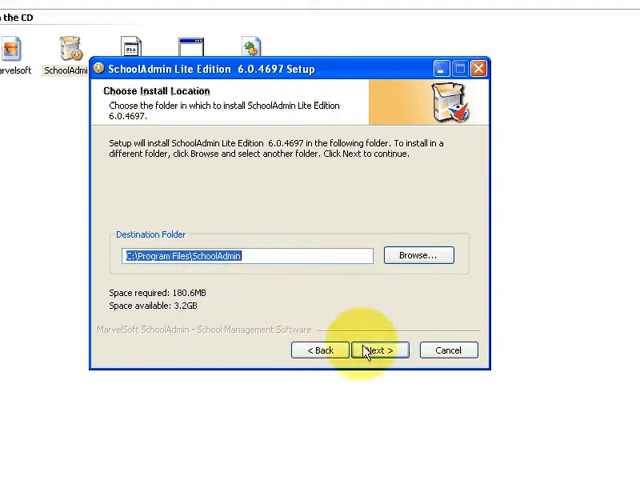
mouse_move(284, 280)
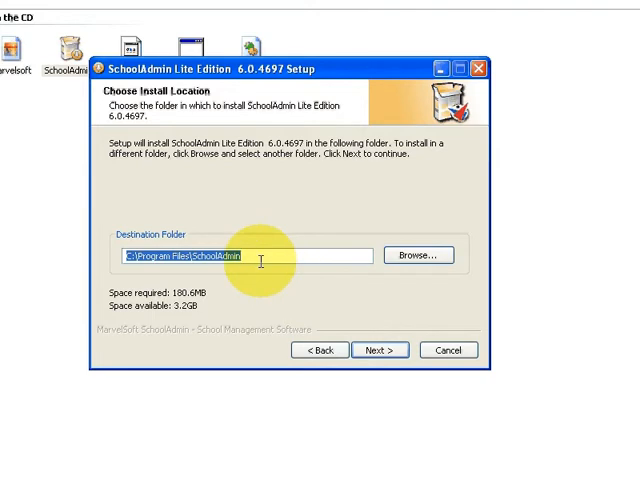
mouse_move(350, 320)
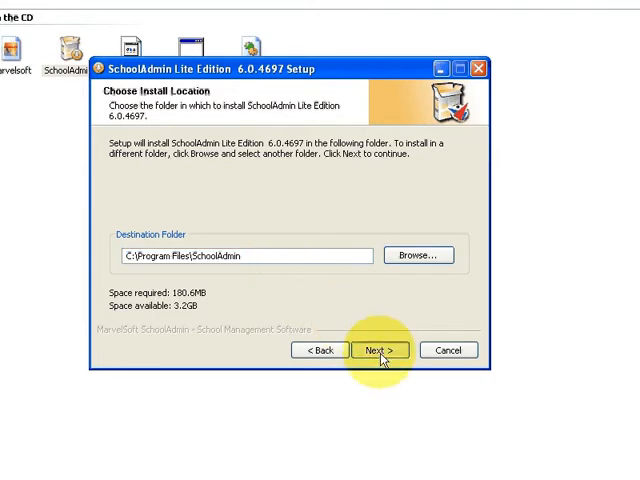
Keep the default install folder C:\Program Files\SchoolAdmin and continue.
click(380, 350)
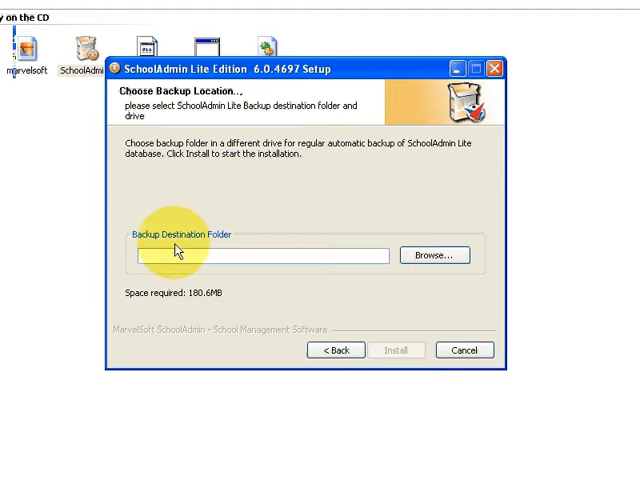
mouse_move(432, 256)
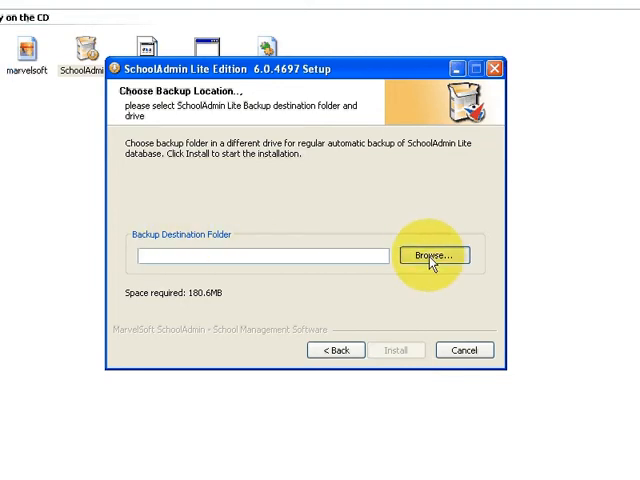
Browse My Computer to drive G: and set G:\BAL as the backup destination.
click(432, 256)
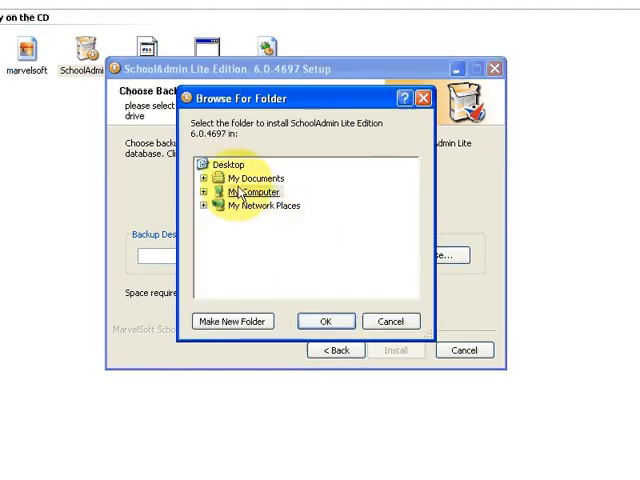
click(212, 192)
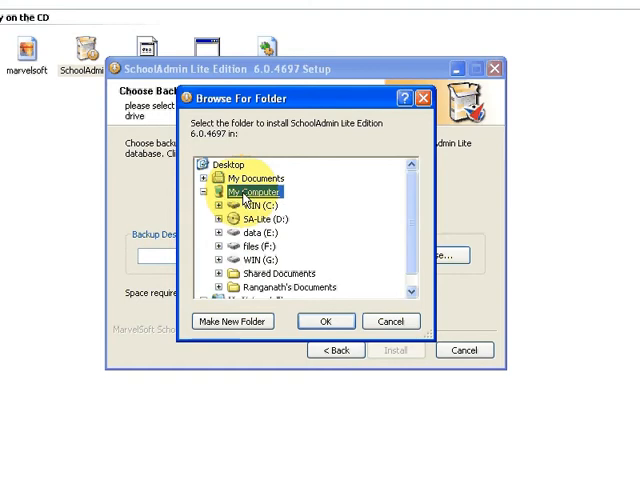
click(262, 260)
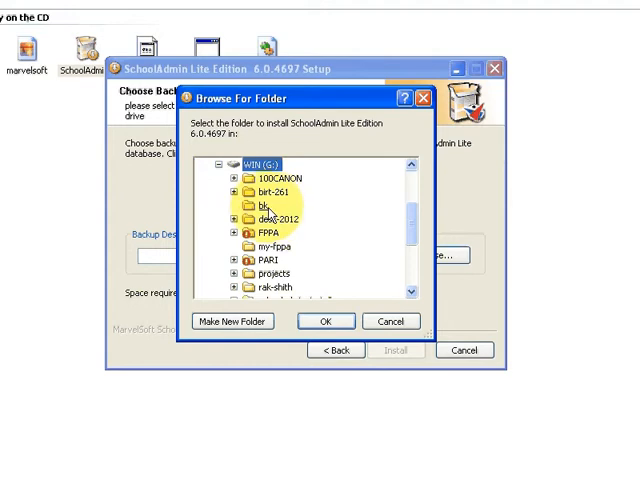
click(250, 204)
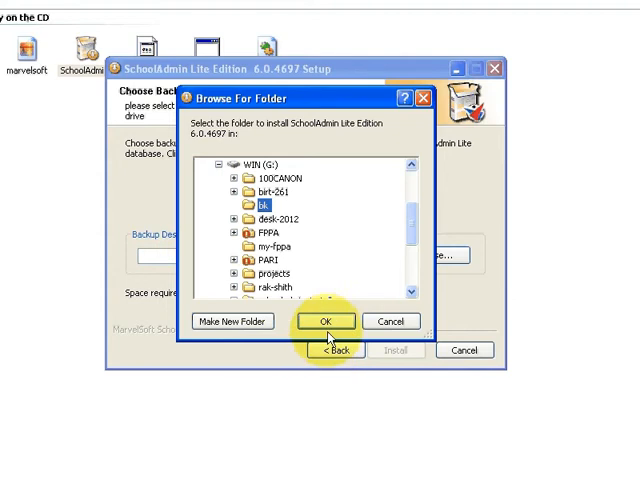
click(324, 320)
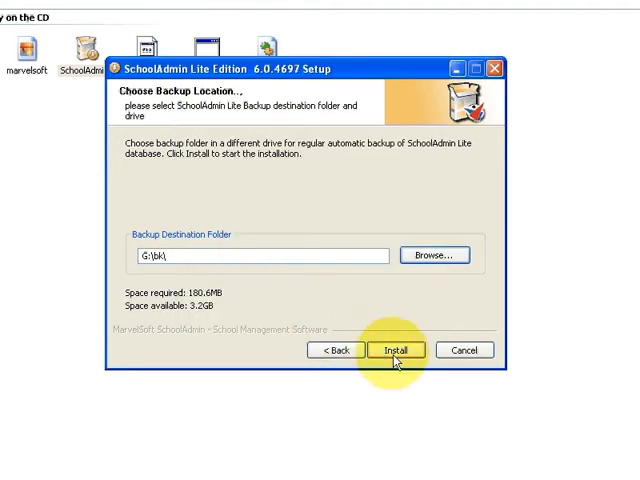
Start the installation so files extract and the login page opens in Firefox.
click(396, 350)
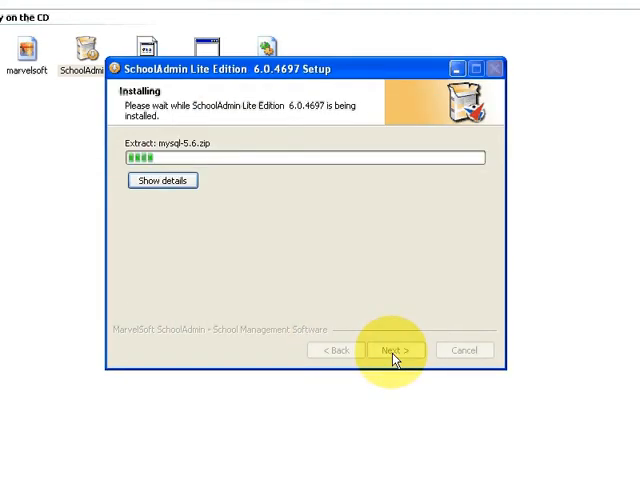
mouse_move(264, 246)
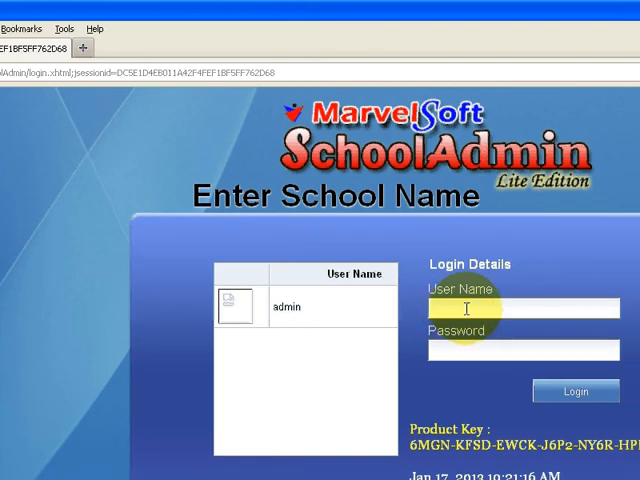
Log in as admin in Firefox, decline remembering the password, close the browser and finish setup.
text(admin)
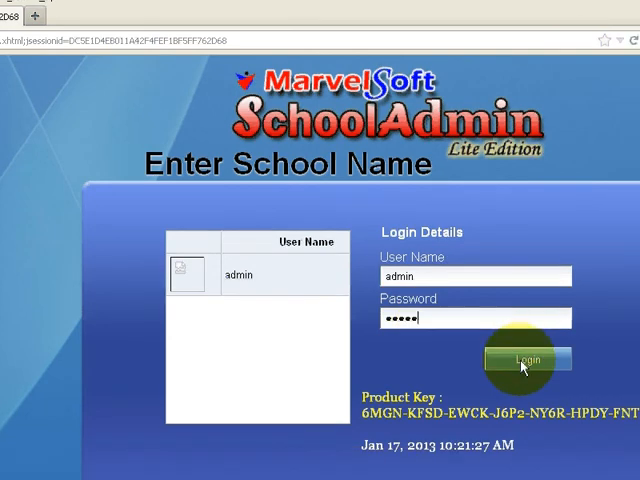
click(530, 360)
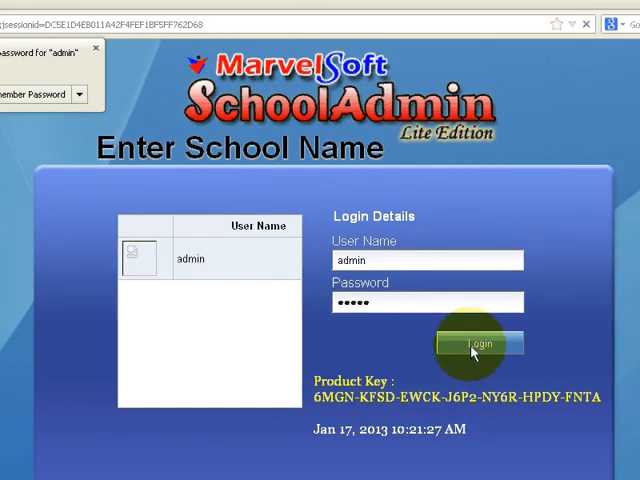
click(480, 344)
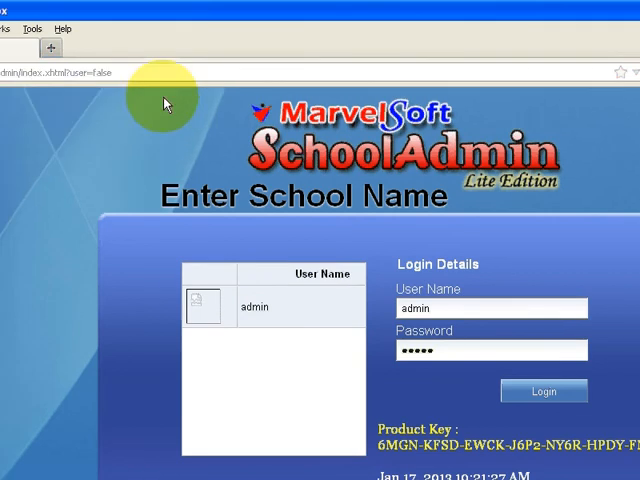
click(544, 392)
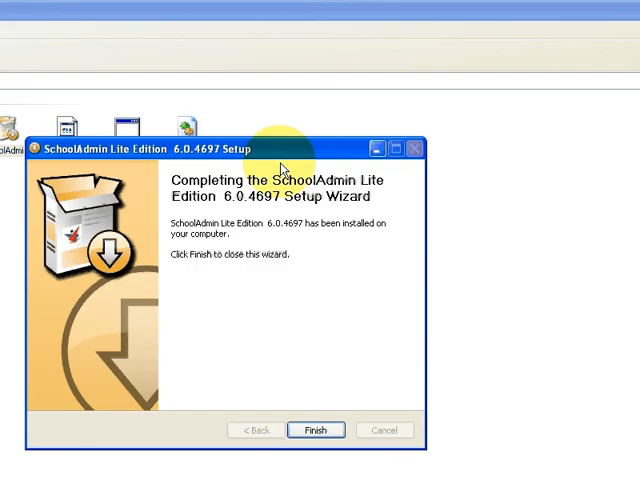
click(316, 428)
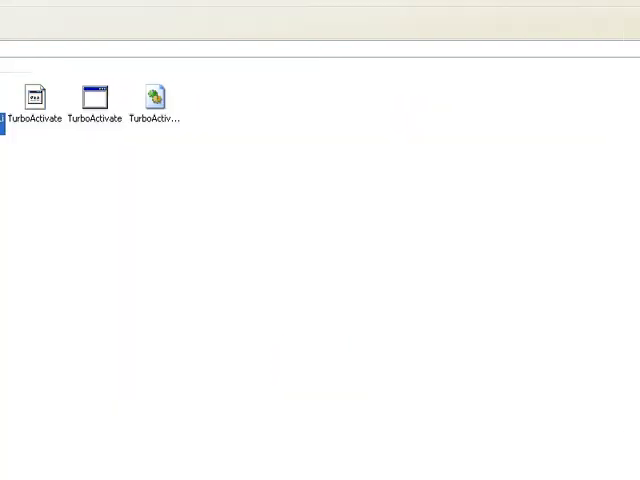